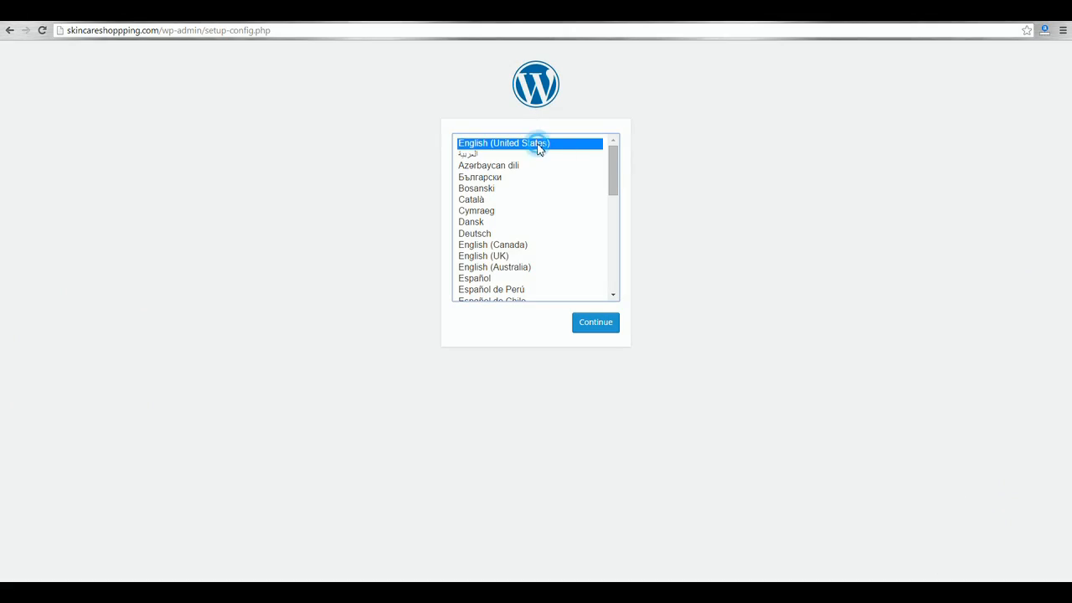
Choose English (United States), submit the database details and run the installer.
{"action": "left_click", "coordinate": [596, 322]}
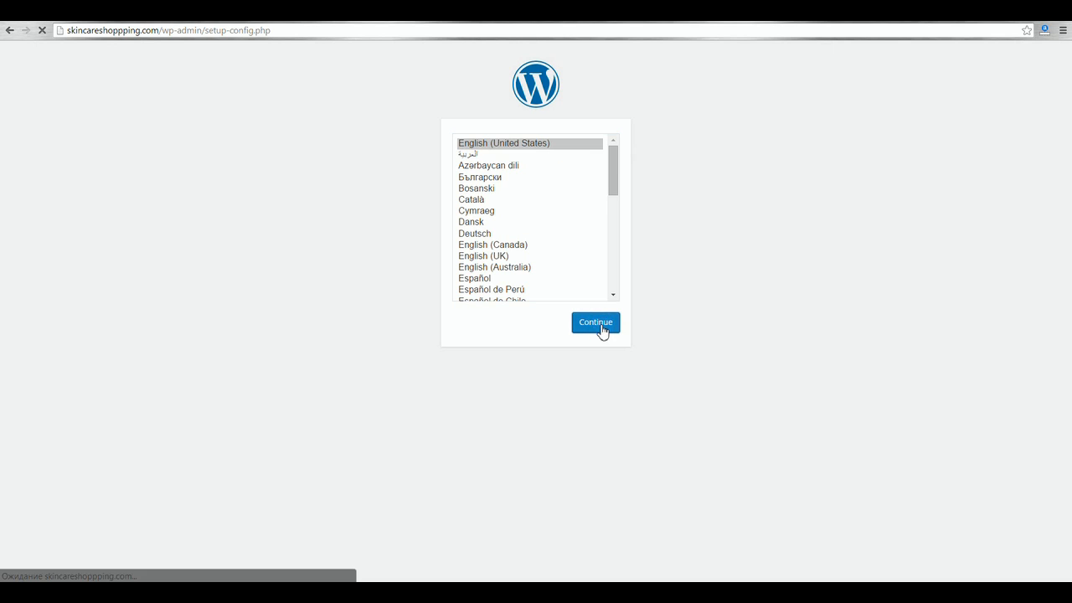
{"action": "left_click", "coordinate": [595, 322]}
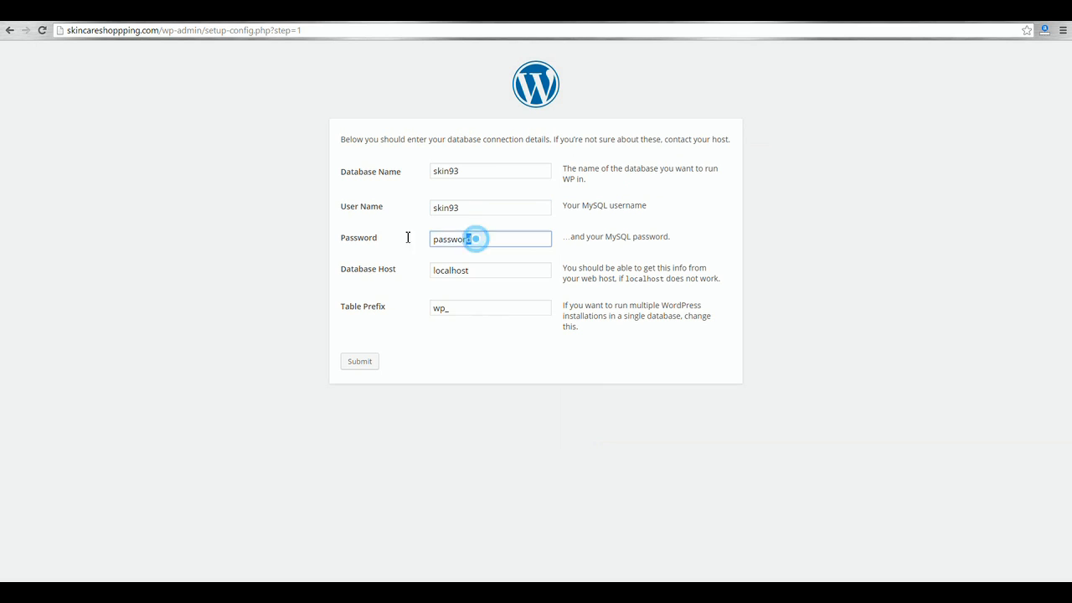
{"action": "left_click", "coordinate": [359, 361]}
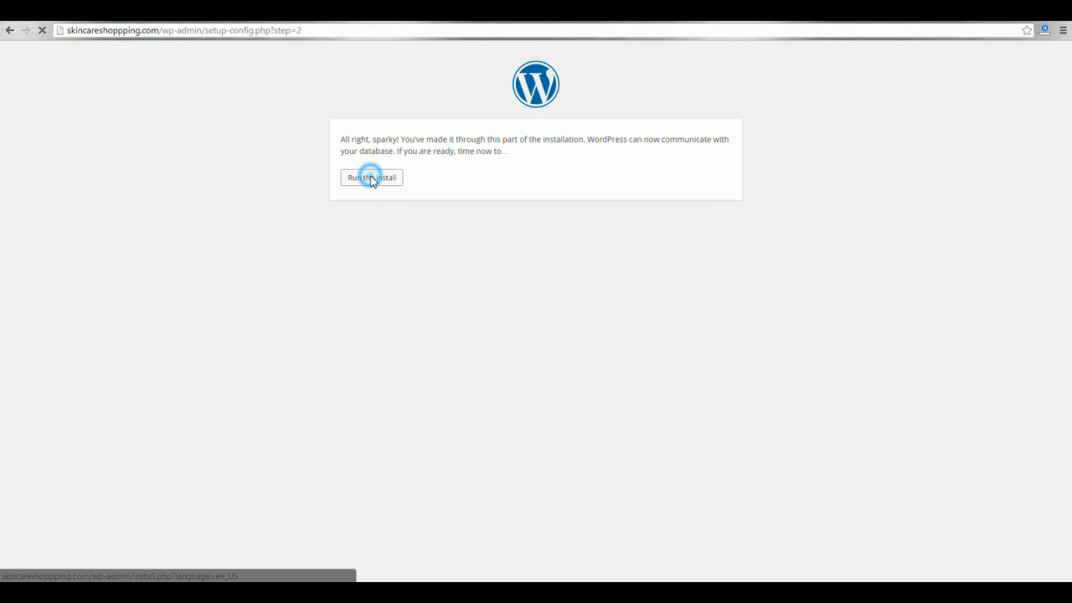
{"action": "left_click", "coordinate": [370, 177]}
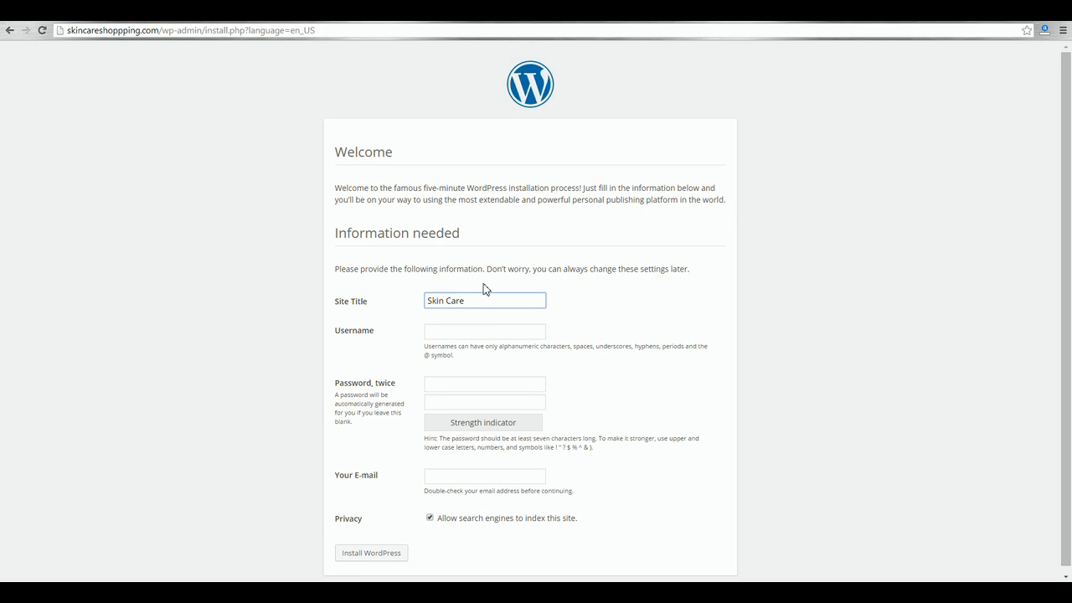
Enter the Skin Care Shopping site title and admin account details, then install WordPress.
{"action": "left_click", "coordinate": [484, 331]}
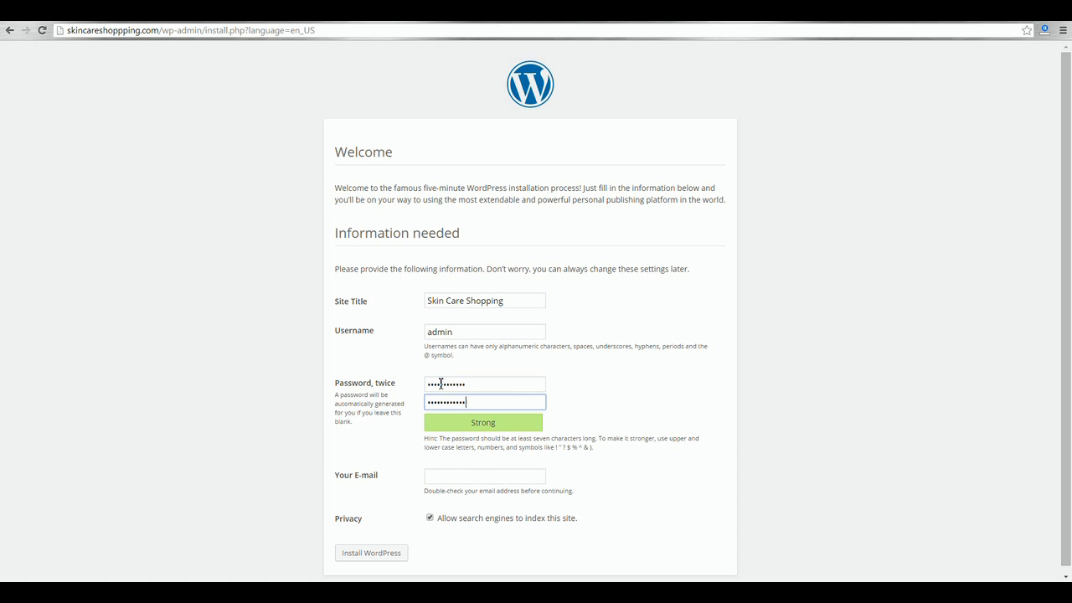
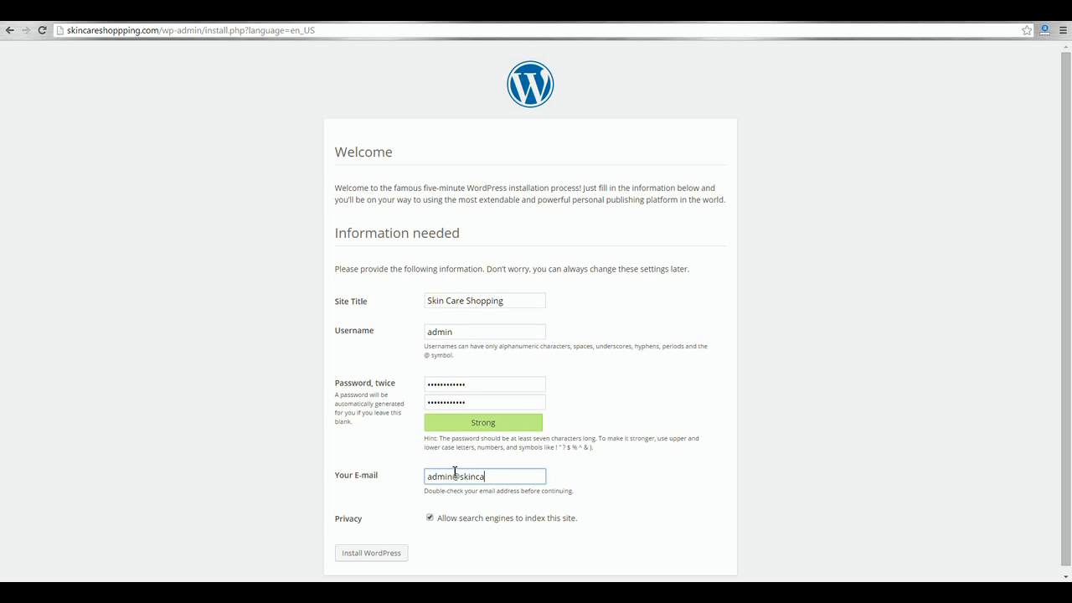
{"action": "left_click", "coordinate": [370, 553]}
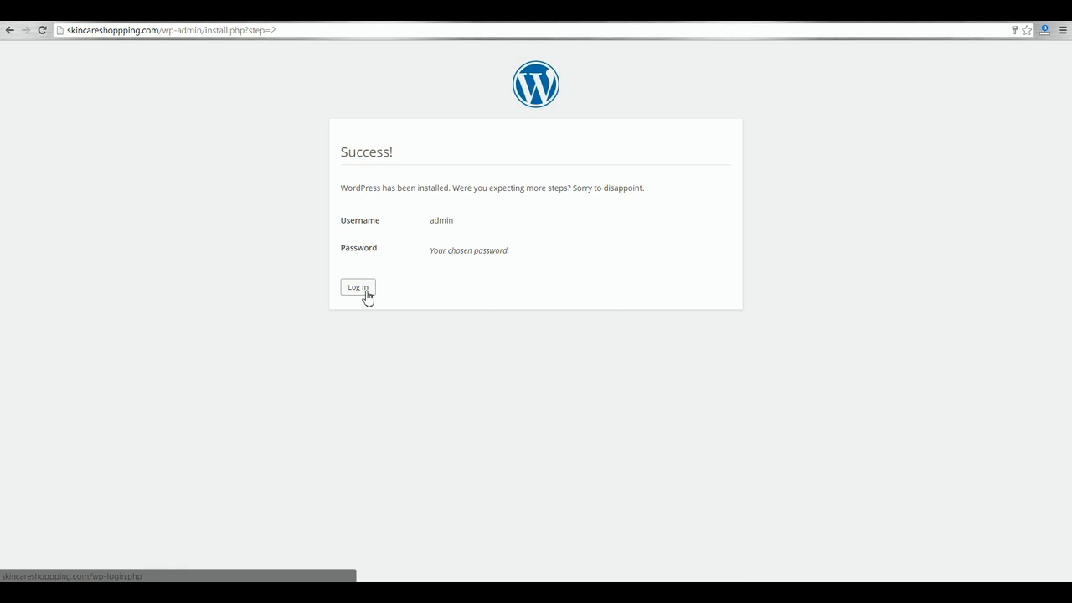
Log in as admin and go to Plugins > Add New.
{"action": "left_click", "coordinate": [358, 288]}
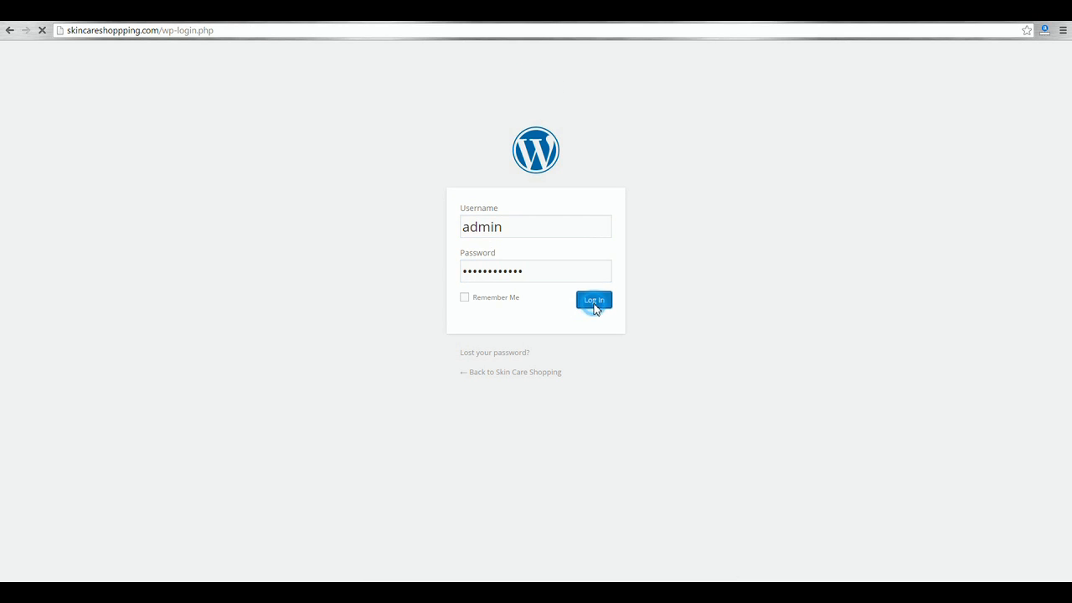
{"action": "left_click", "coordinate": [594, 299]}
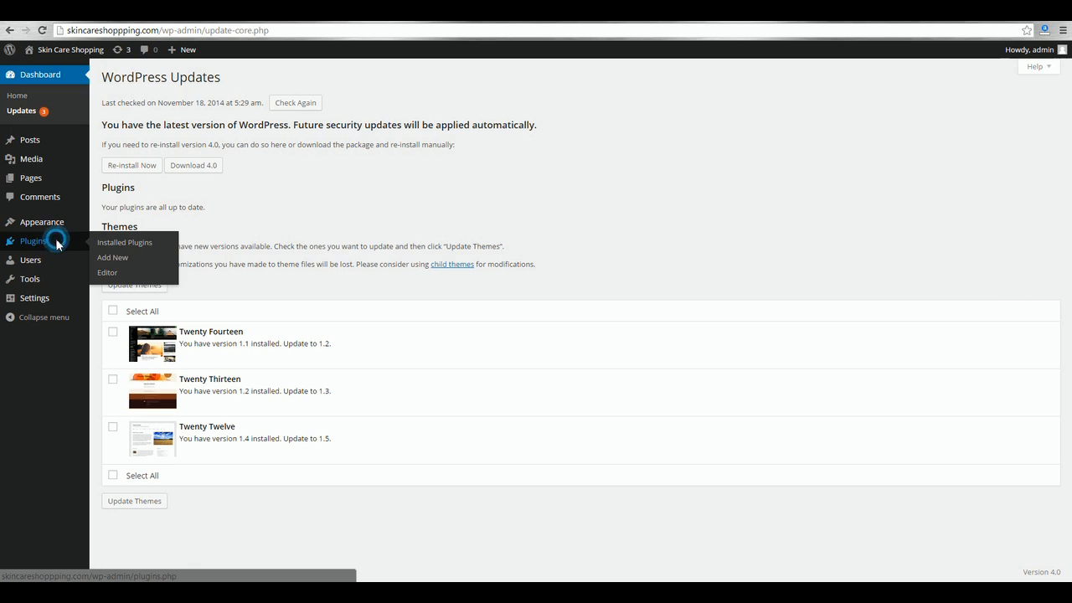
{"action": "left_click", "coordinate": [124, 242]}
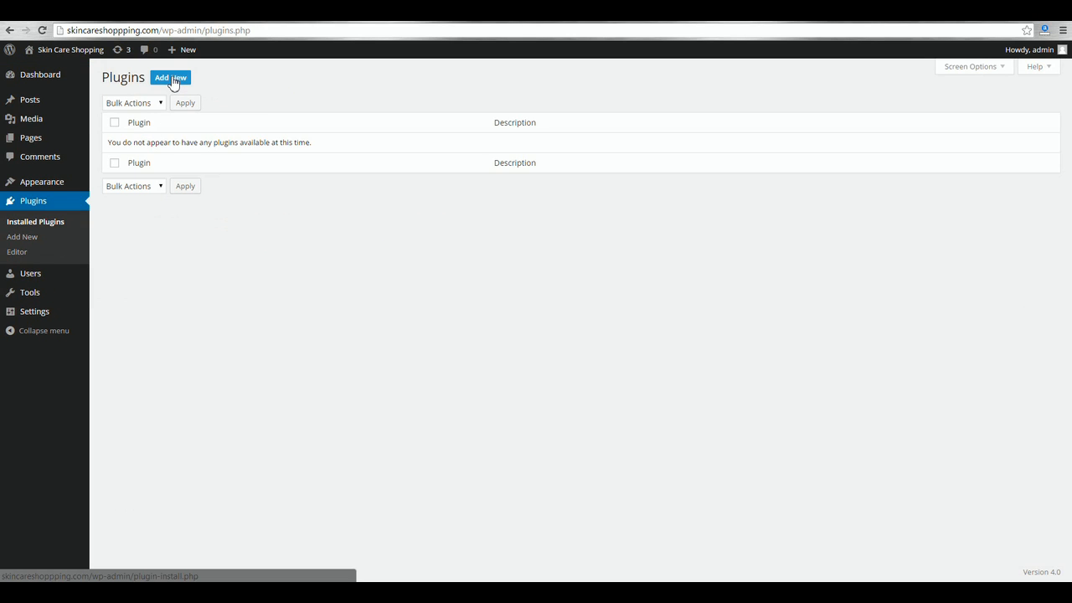
{"action": "left_click", "coordinate": [170, 77]}
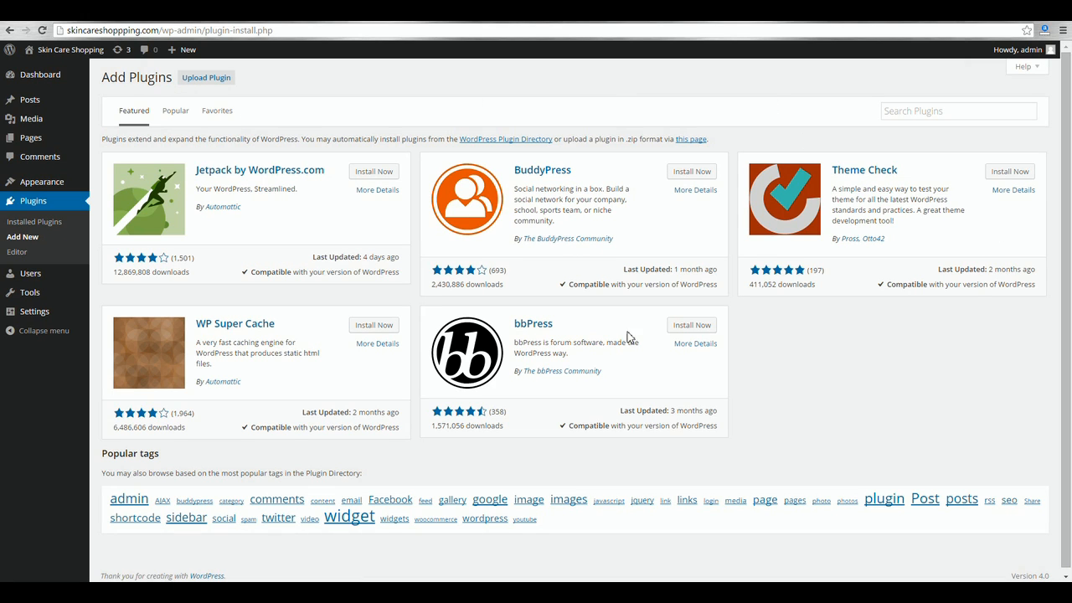
Upload aliexpress.zip and install the plugin.
{"action": "left_click", "coordinate": [206, 77]}
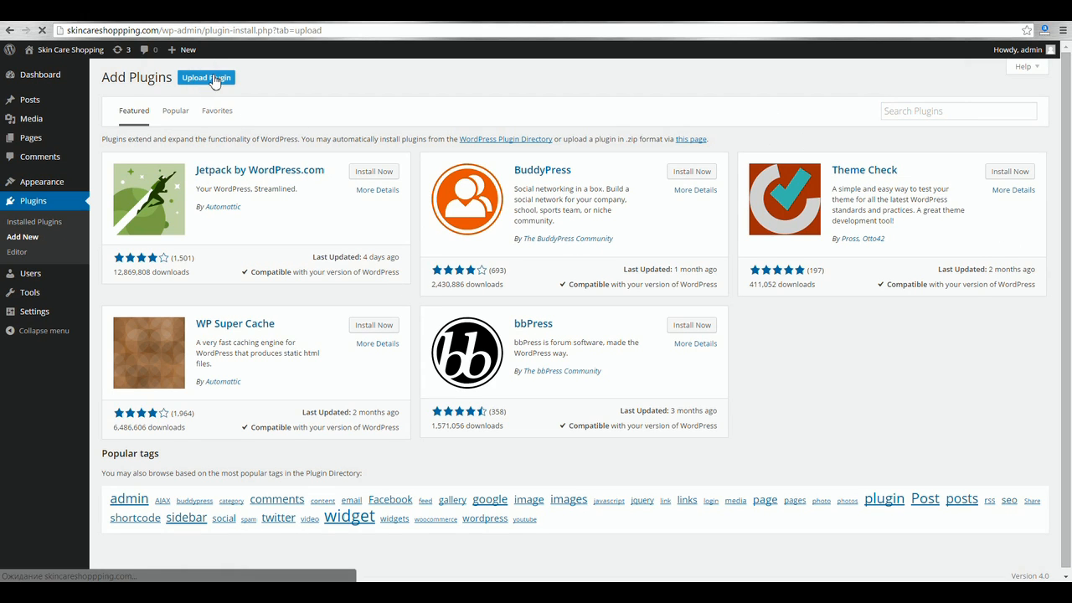
{"action": "left_click", "coordinate": [206, 77]}
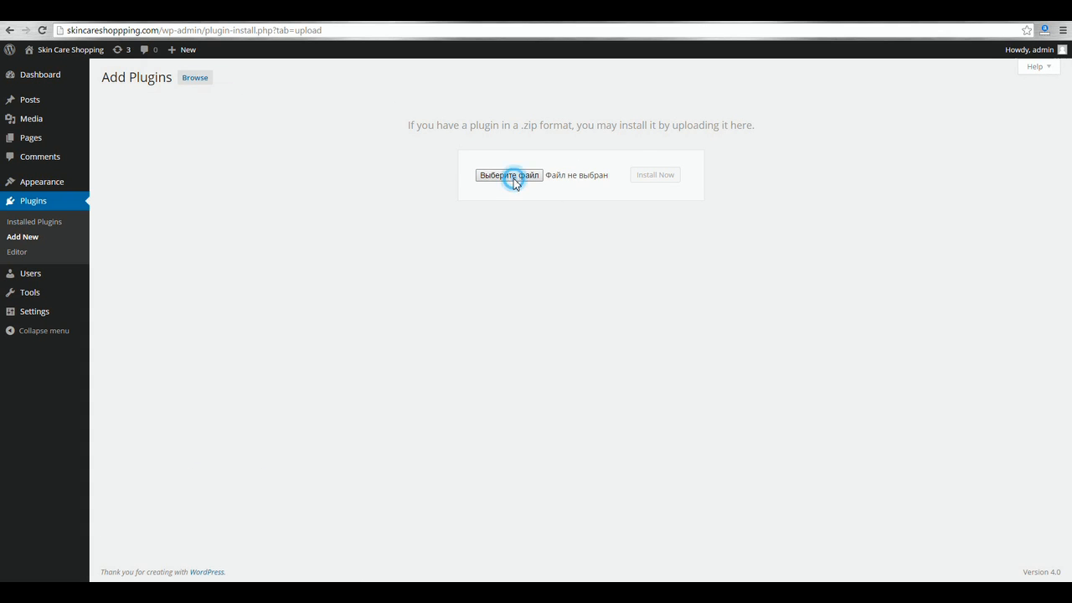
{"action": "left_click", "coordinate": [508, 175]}
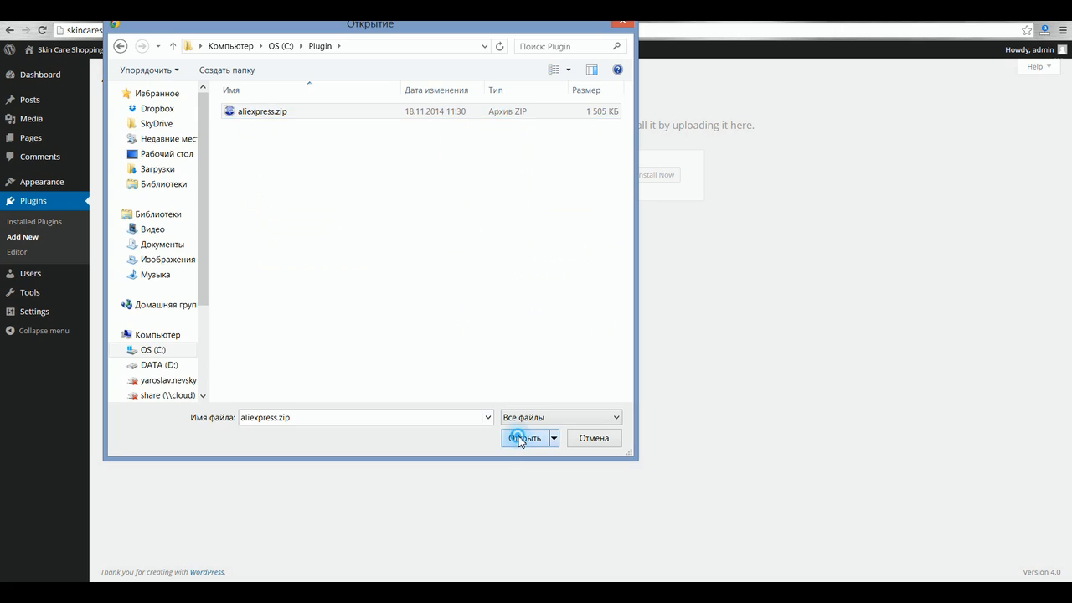
{"action": "left_click", "coordinate": [524, 438]}
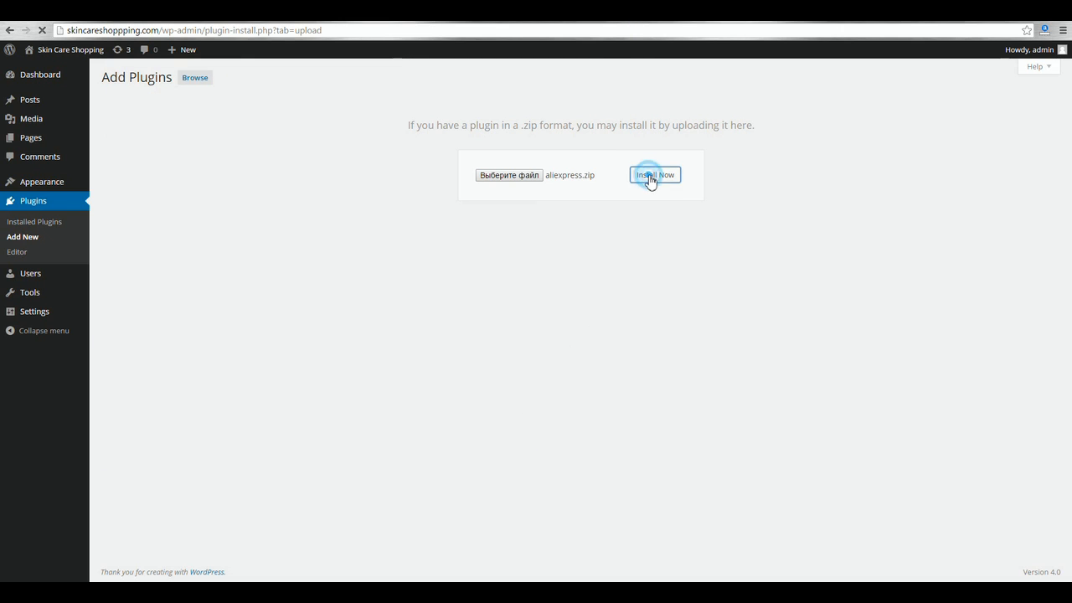
{"action": "left_click", "coordinate": [655, 175]}
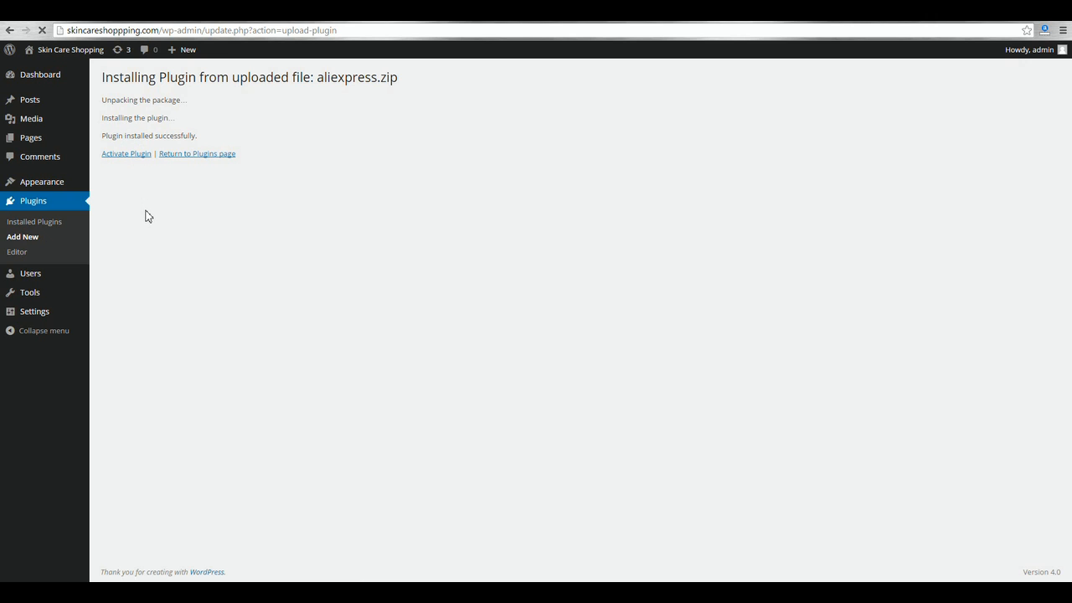
Activate AliPlugin, open its Configuration page, then switch to AliExpress Portals.
{"action": "left_click", "coordinate": [126, 153]}
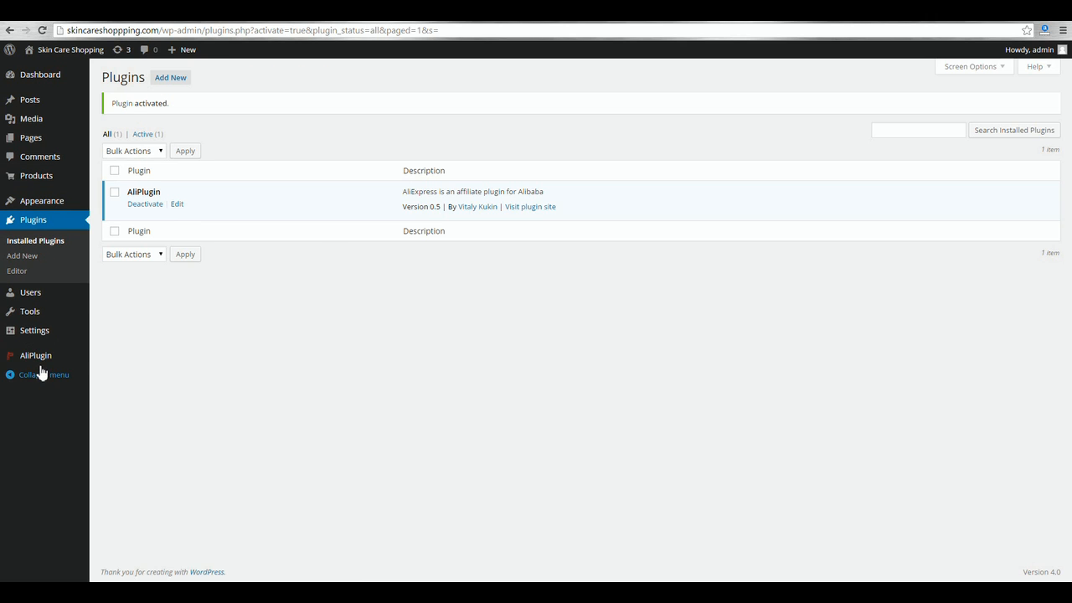
{"action": "mouse_move", "coordinate": [35, 355]}
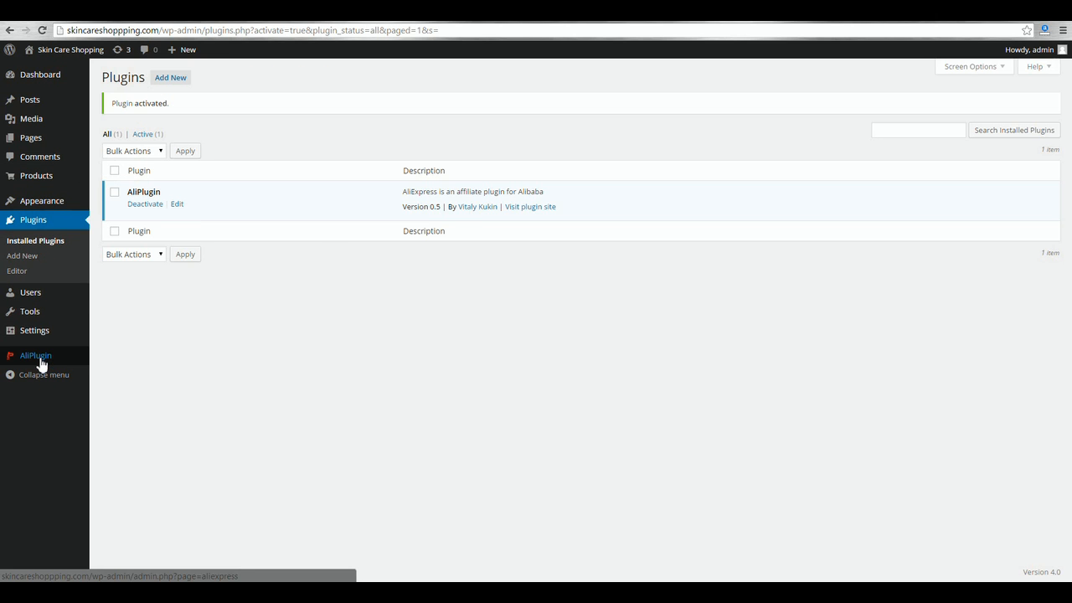
{"action": "left_click", "coordinate": [35, 355]}
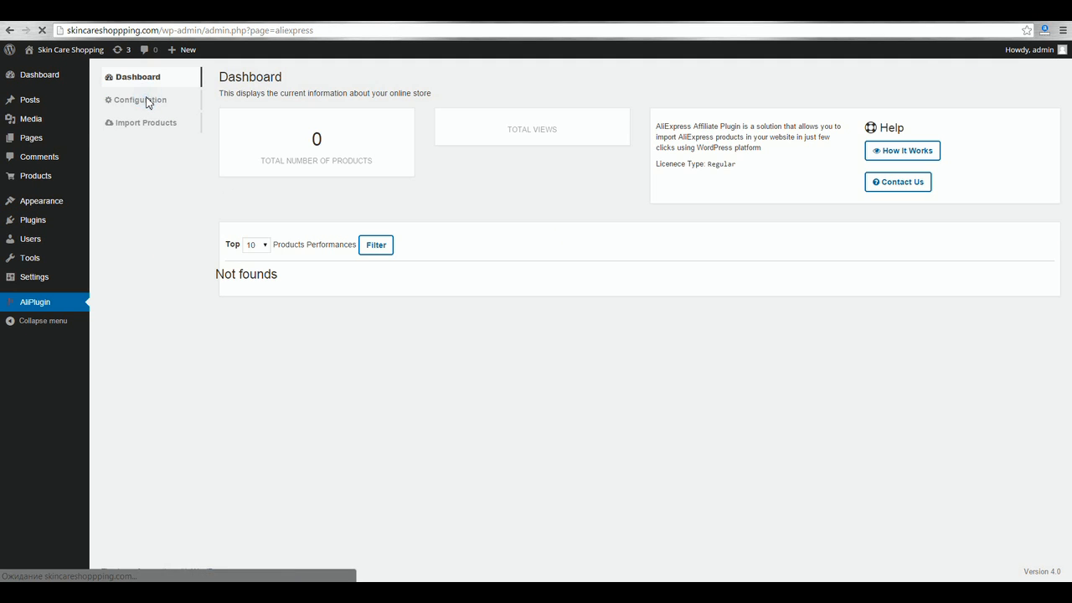
{"action": "left_click", "coordinate": [140, 100]}
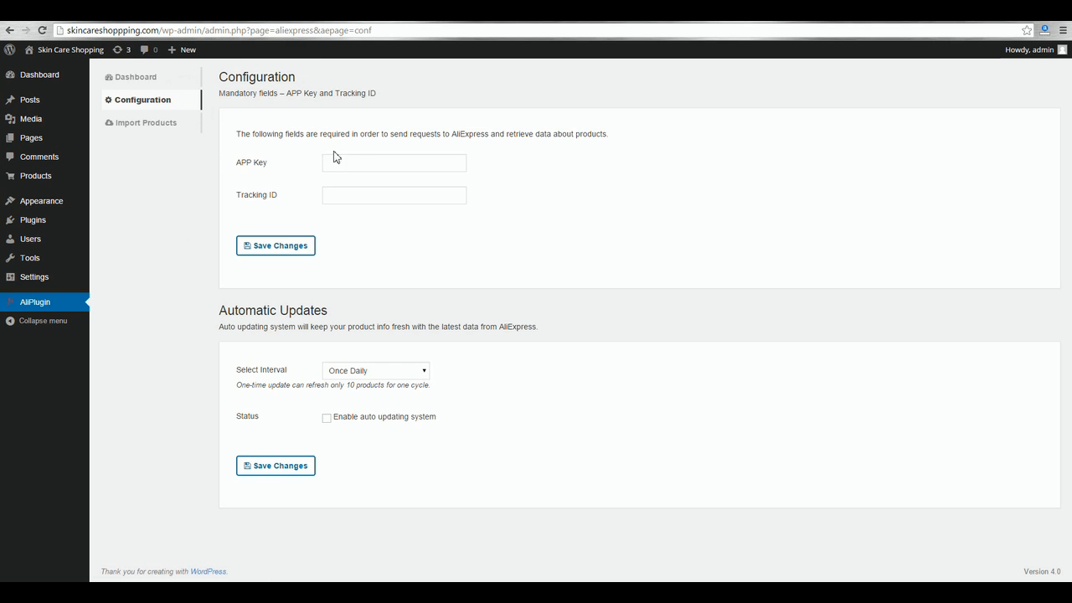
{"action": "left_click", "coordinate": [393, 162]}
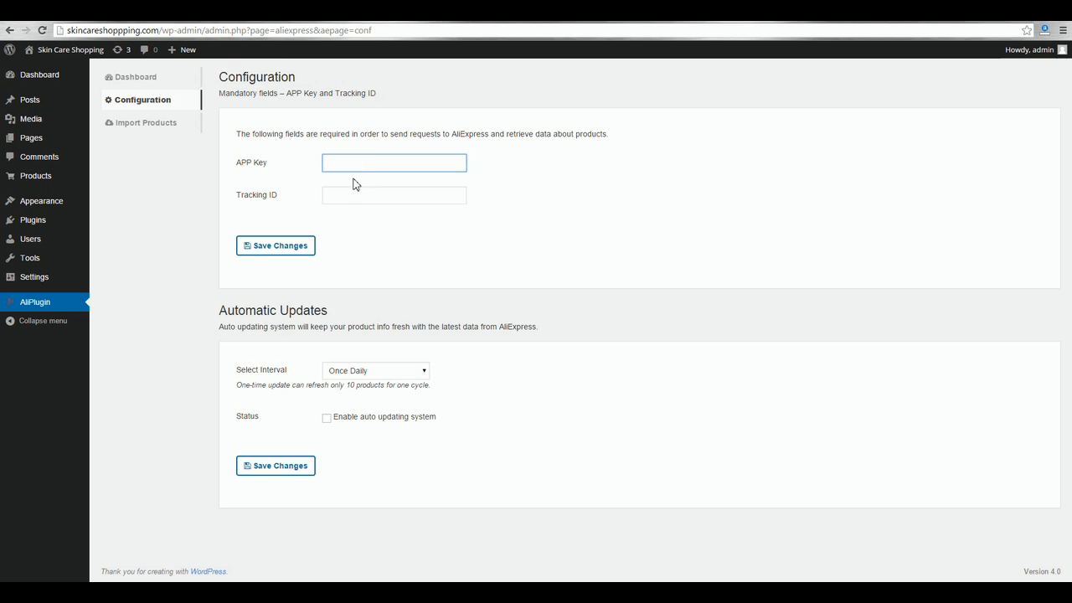
{"action": "left_click", "coordinate": [393, 195]}
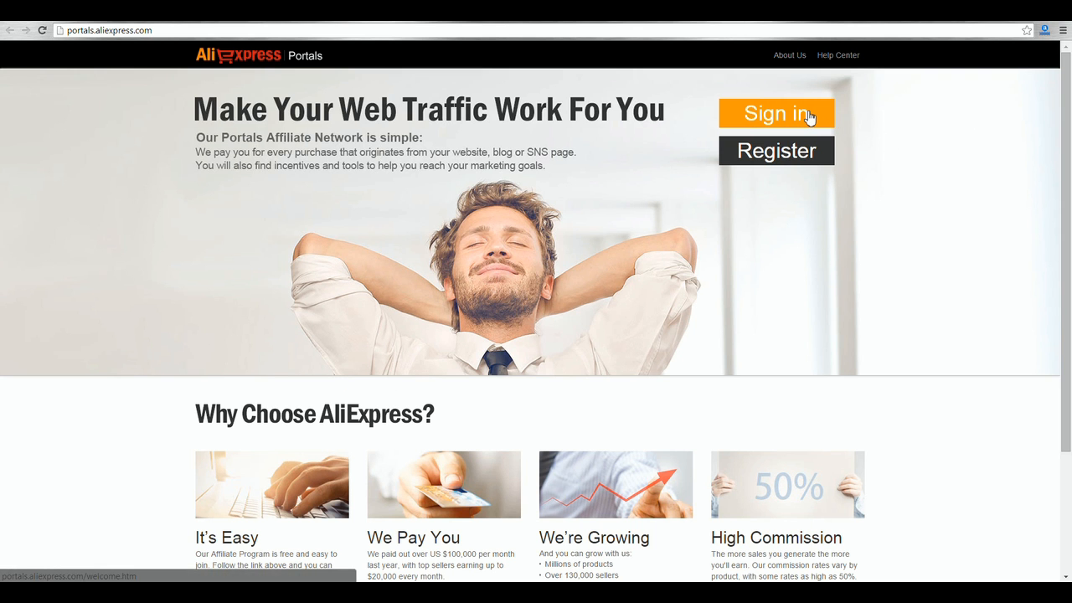
Sign in to AliExpress Portals, copy tracking ID affiliate1, then open Ad Center.
{"action": "left_click", "coordinate": [774, 113]}
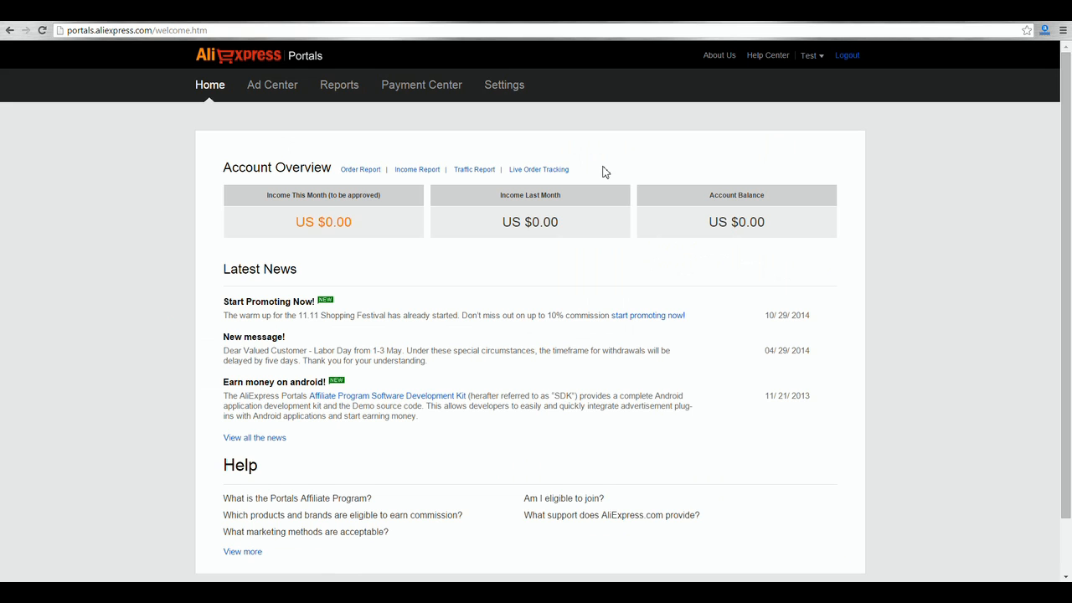
{"action": "left_click", "coordinate": [504, 85]}
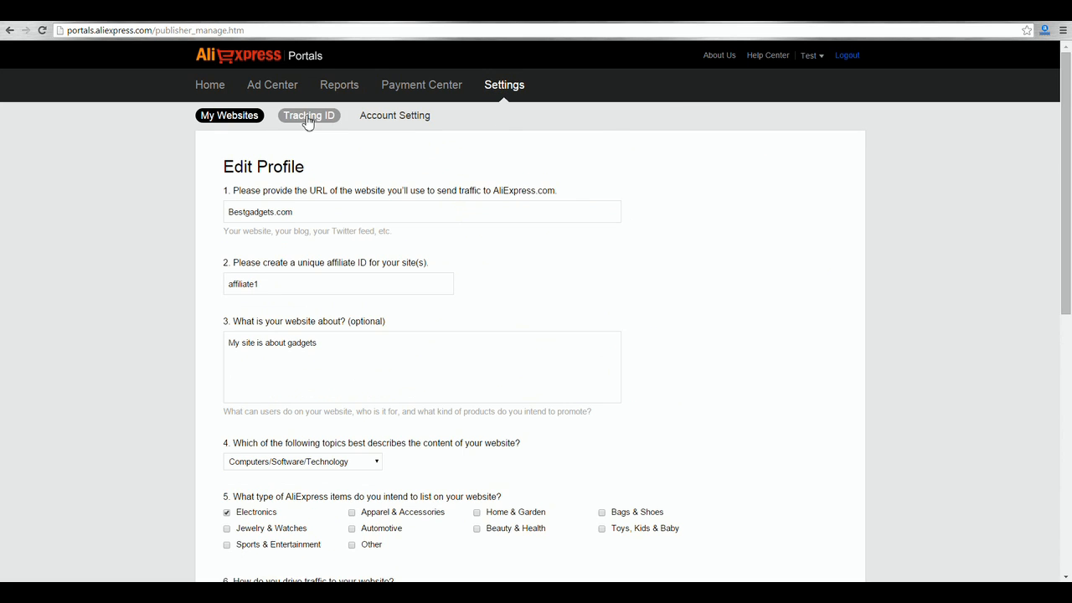
{"action": "left_click", "coordinate": [309, 115]}
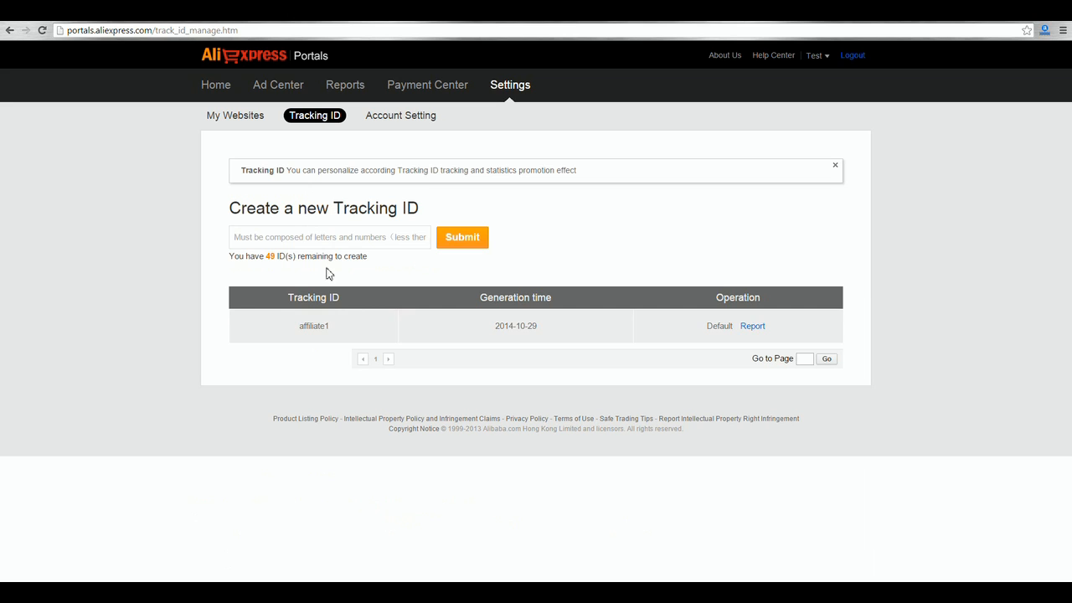
{"action": "double_click", "coordinate": [313, 326]}
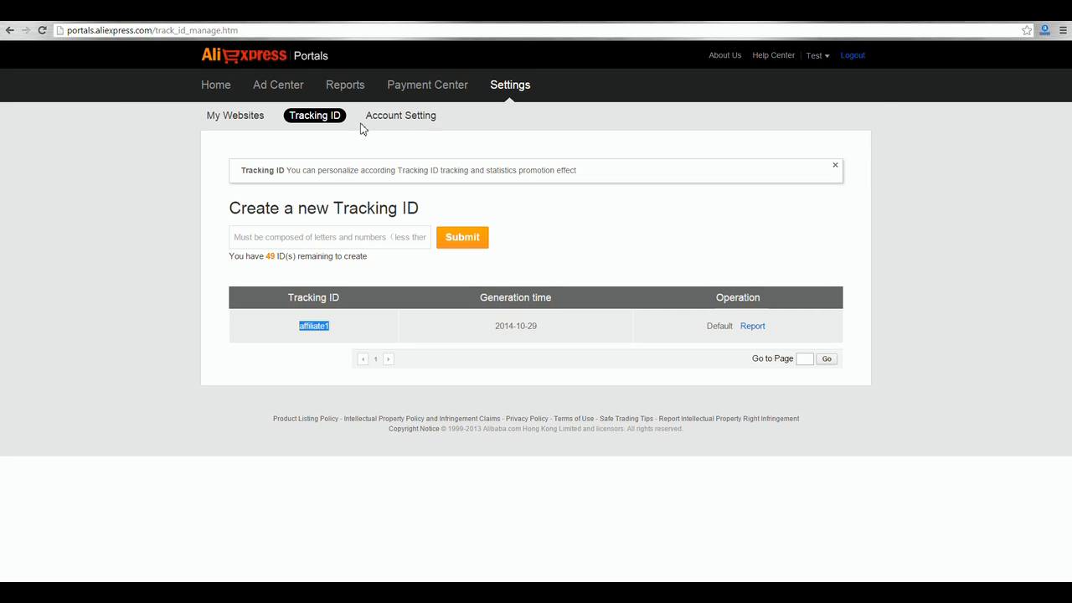
{"action": "left_click", "coordinate": [272, 84]}
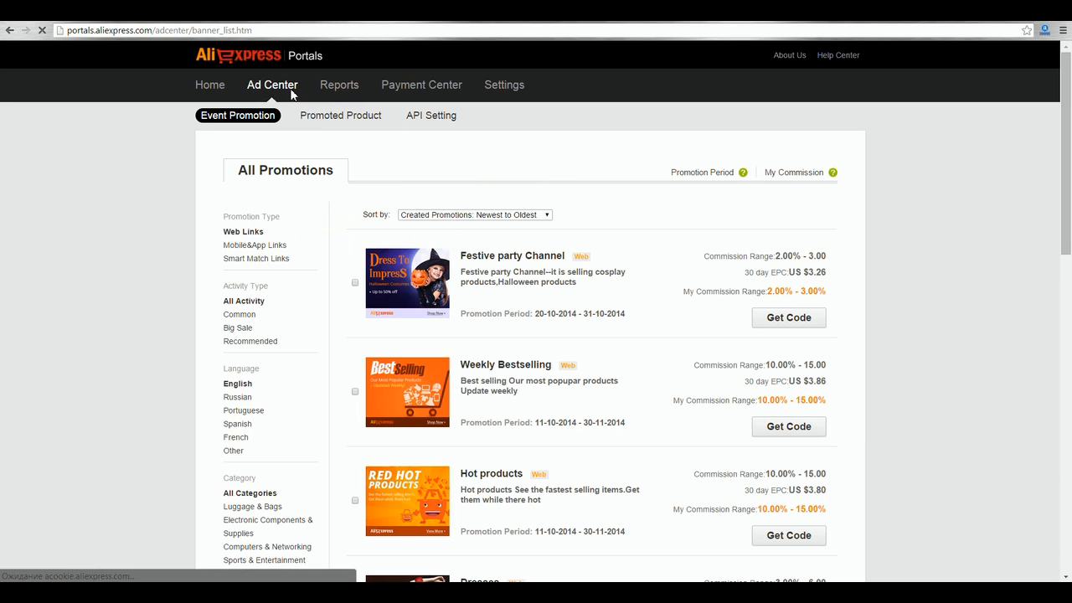
{"action": "left_click", "coordinate": [430, 114]}
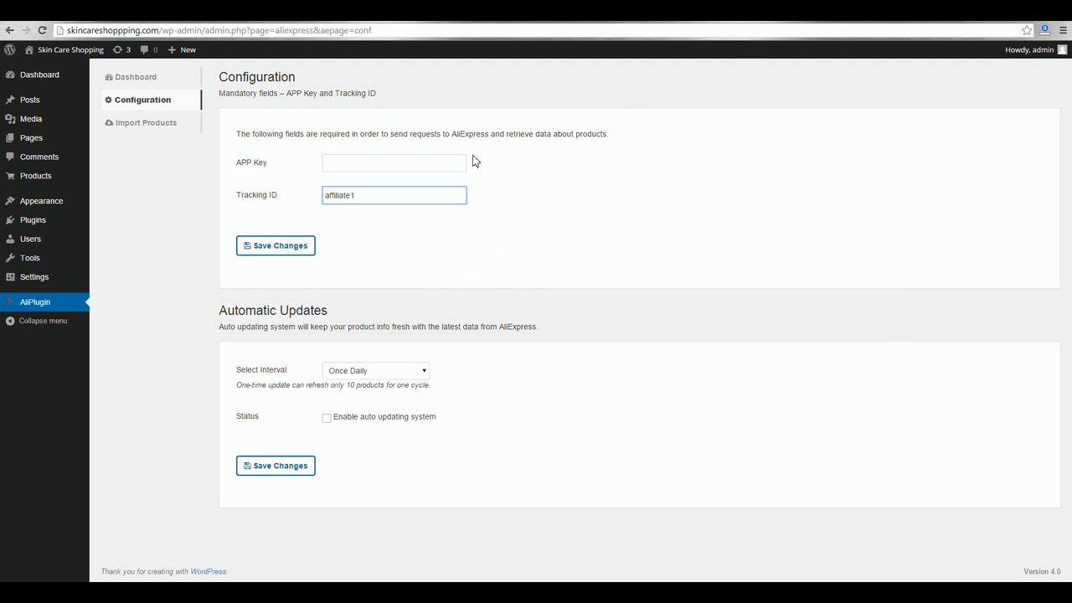
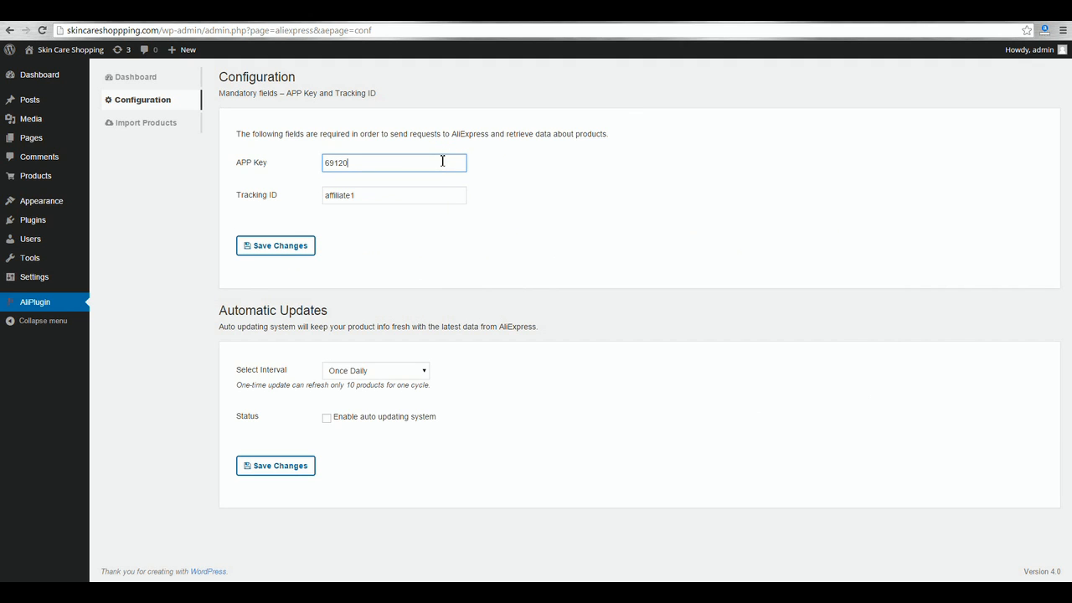
{"action": "left_click", "coordinate": [375, 403]}
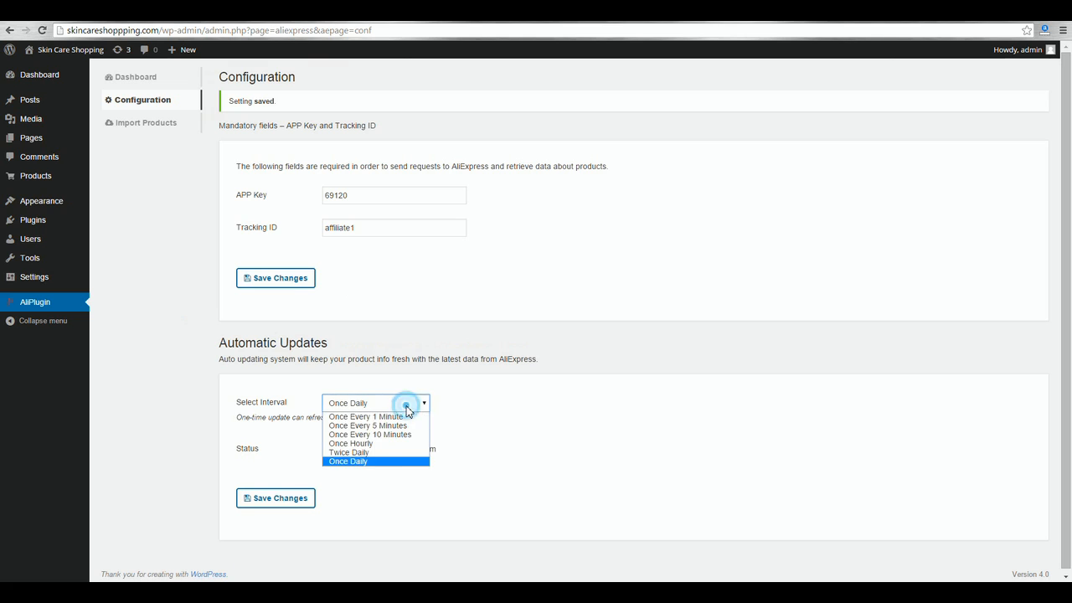
{"action": "mouse_move", "coordinate": [348, 452]}
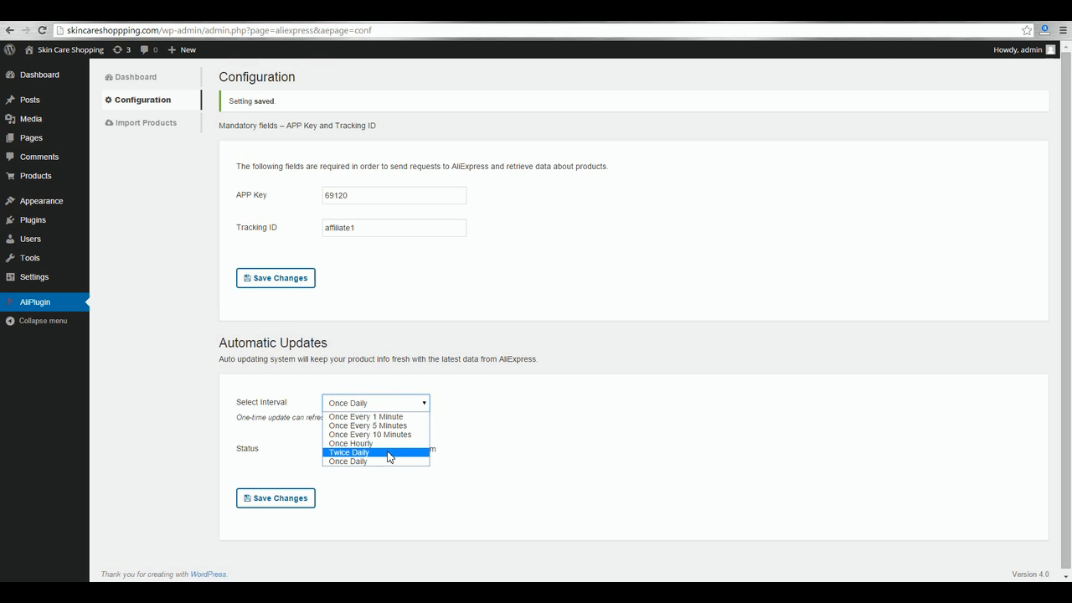
{"action": "mouse_move", "coordinate": [366, 416]}
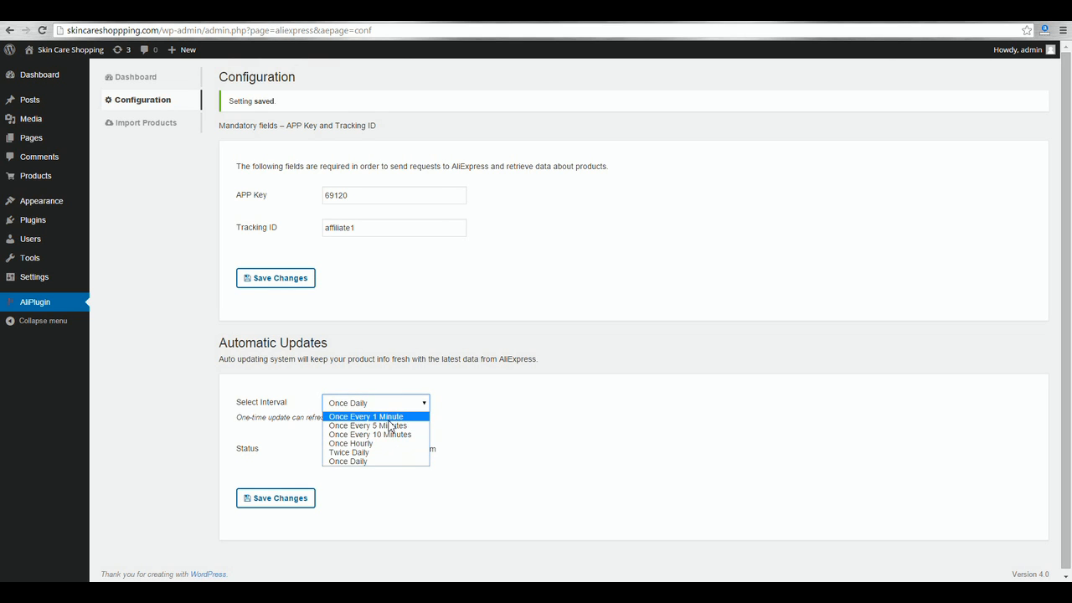
{"action": "mouse_move", "coordinate": [387, 443]}
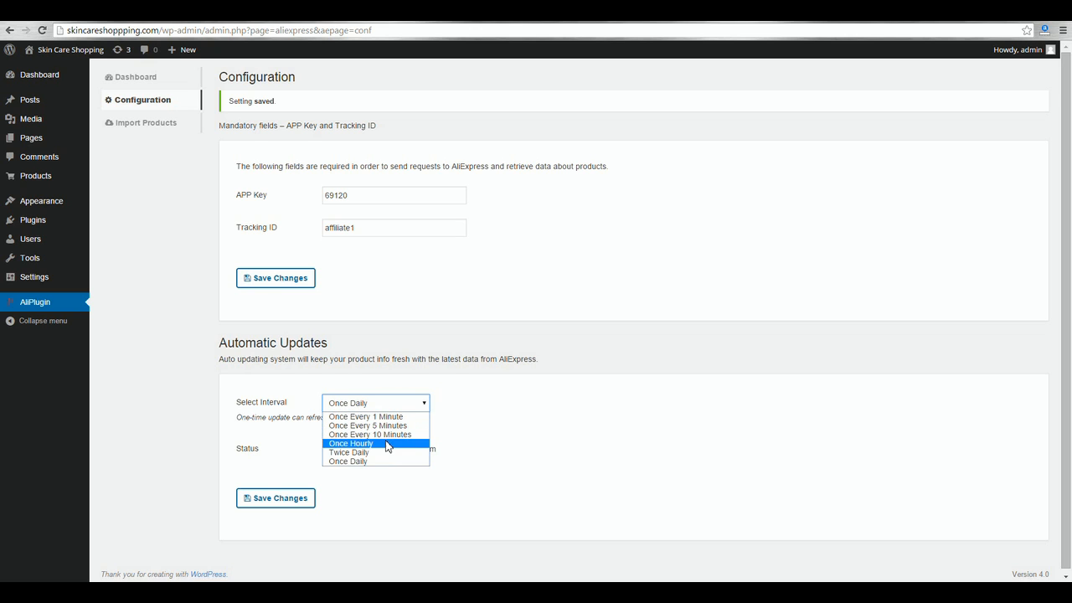
{"action": "left_click", "coordinate": [347, 452]}
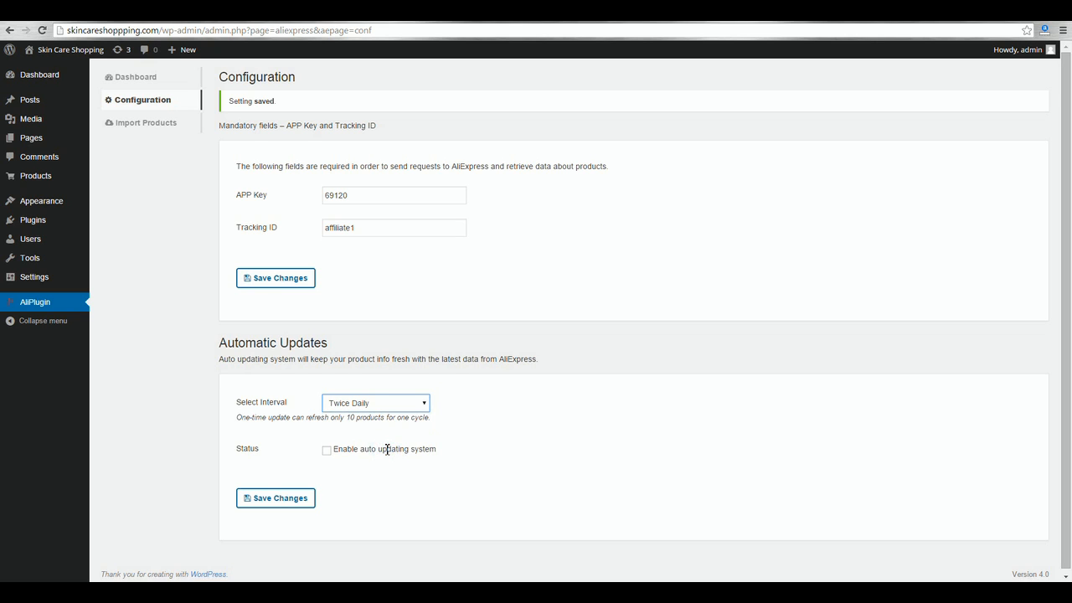
{"action": "left_click", "coordinate": [326, 449]}
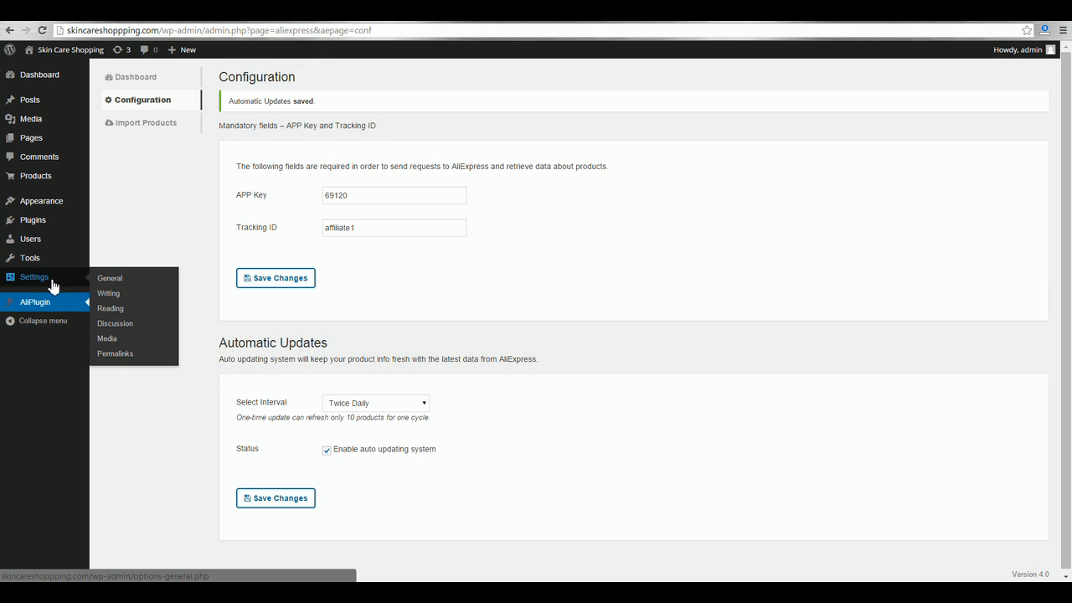
{"action": "mouse_move", "coordinate": [114, 353]}
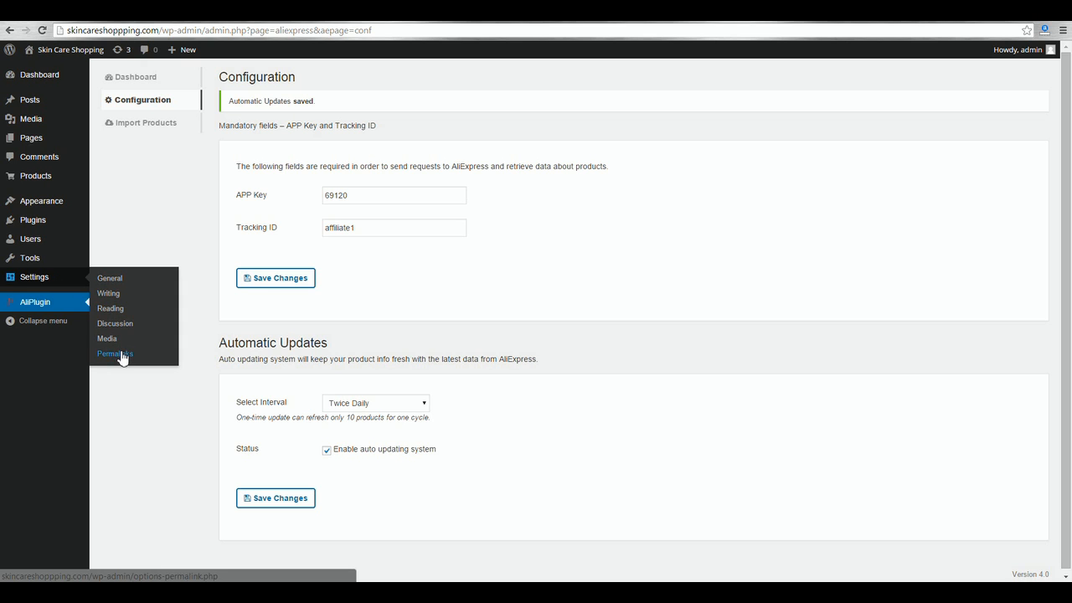
{"action": "left_click", "coordinate": [114, 353]}
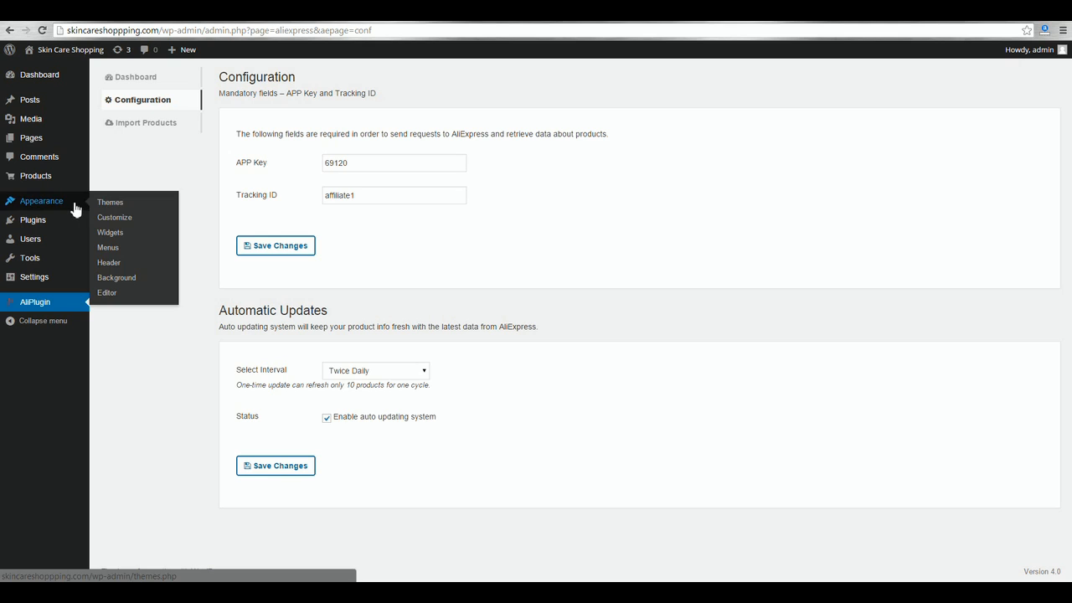
Open Appearance > Themes and view the site's live storefront homepage.
{"action": "left_click", "coordinate": [110, 202]}
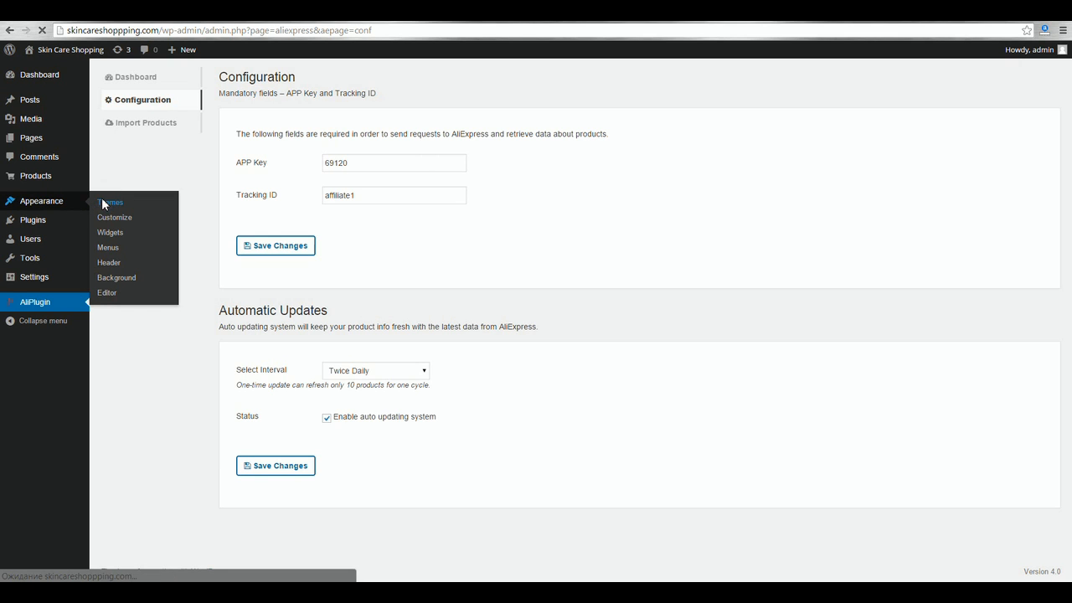
{"action": "left_click", "coordinate": [110, 201]}
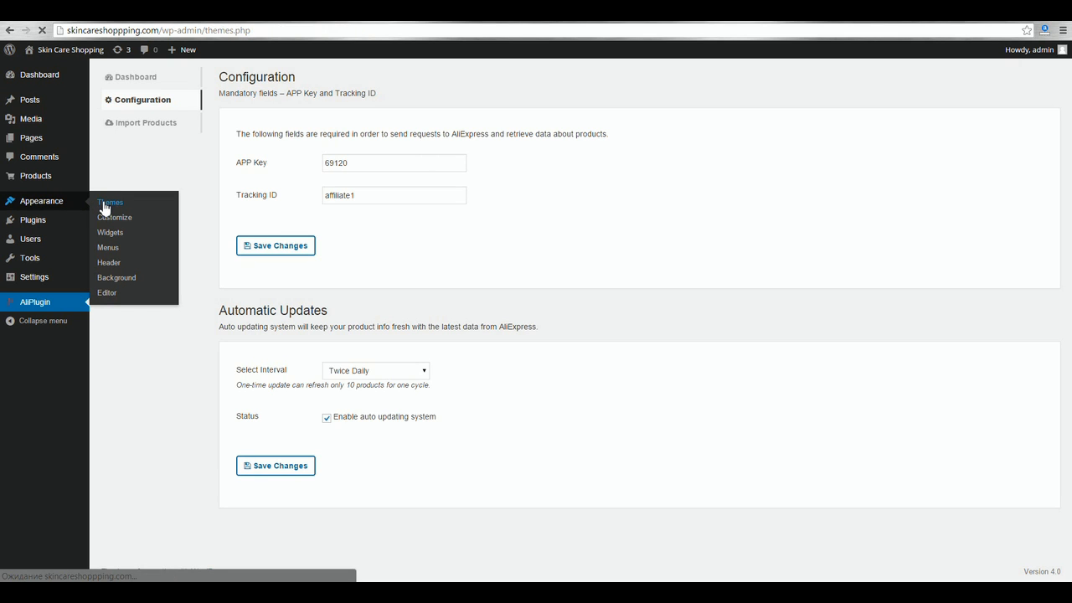
{"action": "left_click", "coordinate": [109, 202]}
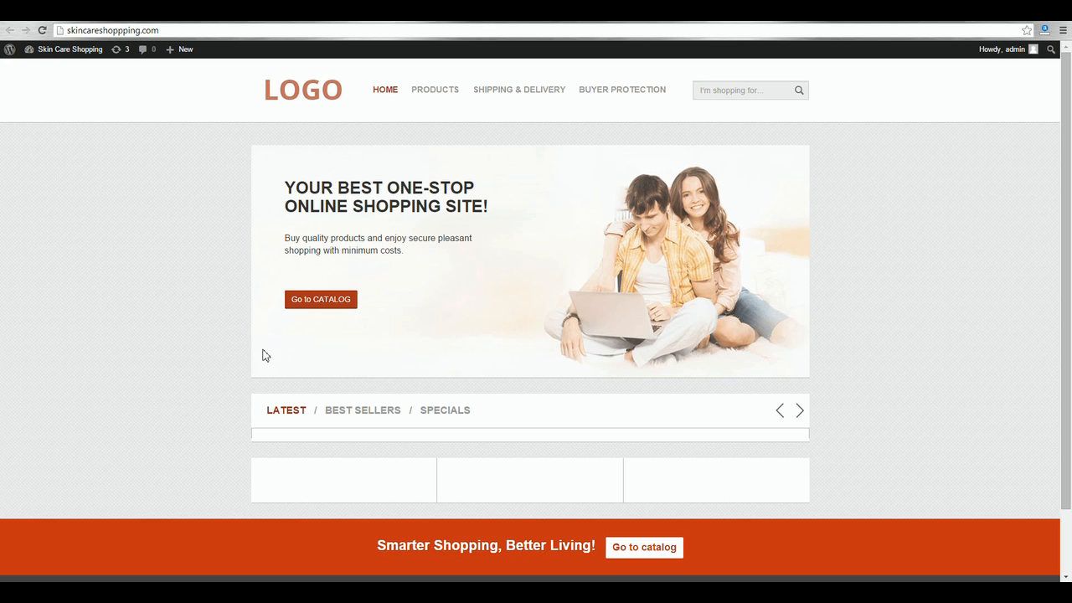
{"action": "mouse_move", "coordinate": [914, 27]}
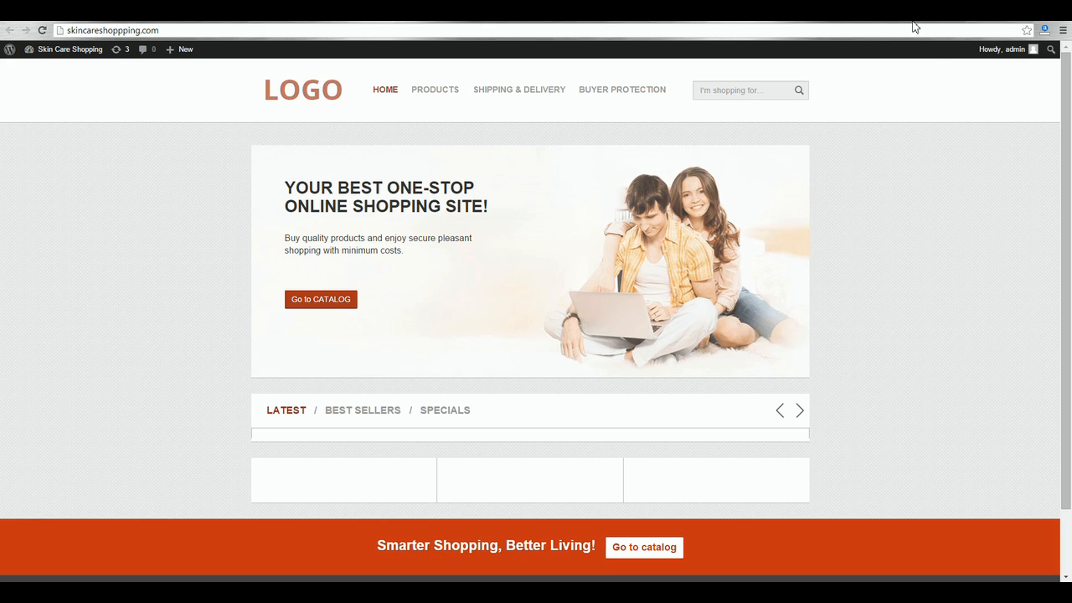